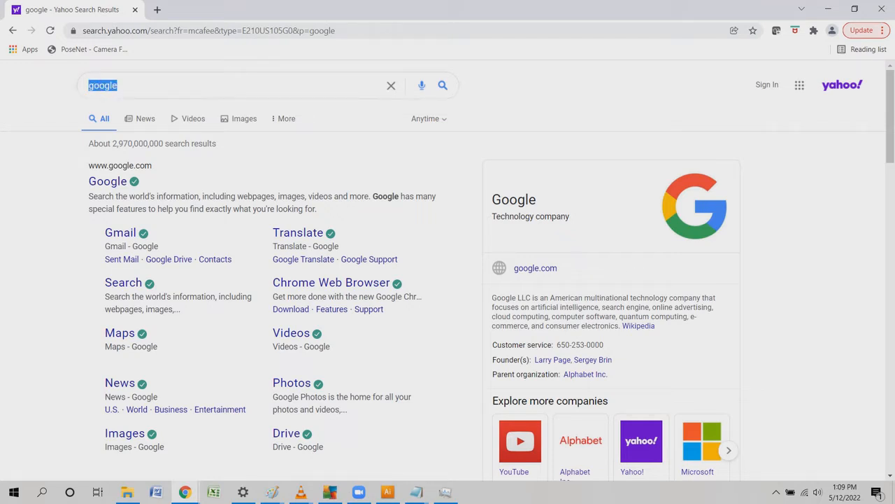
# Search Yahoo for 'teachable machine' and scroll down to the Teachable Machine result.
pyautogui.write('tea')
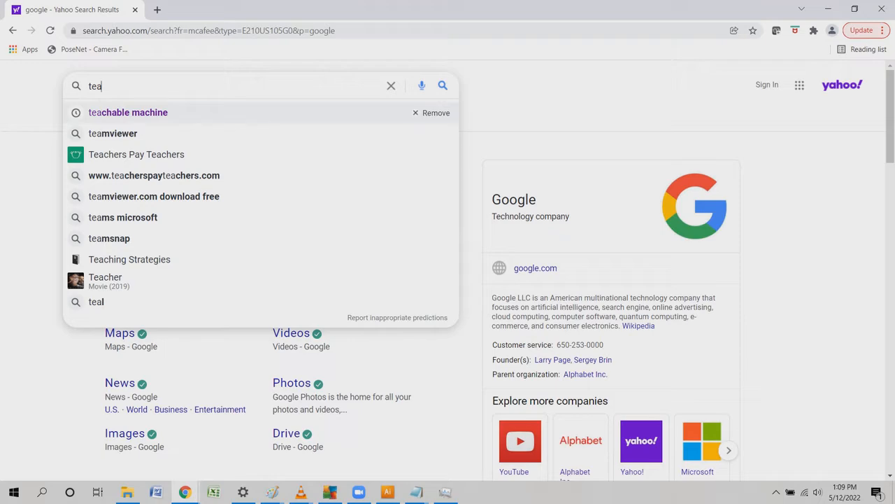
pyautogui.click(127, 112)
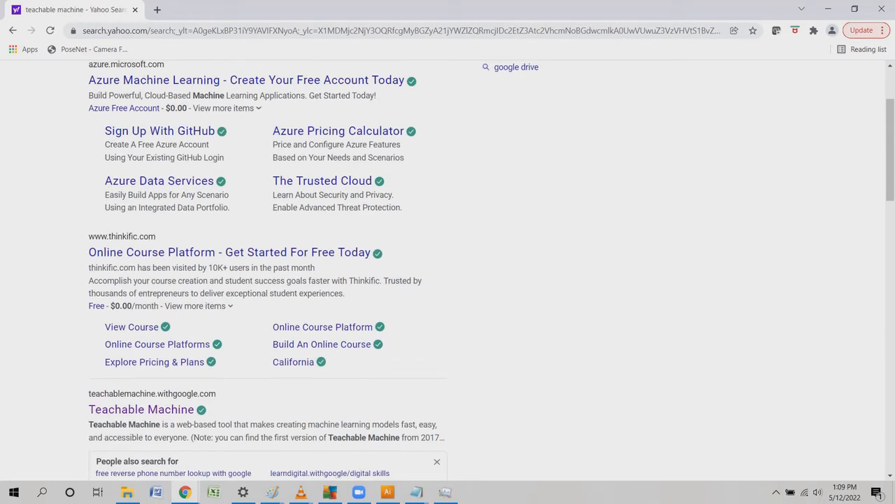
pyautogui.scroll(-3)
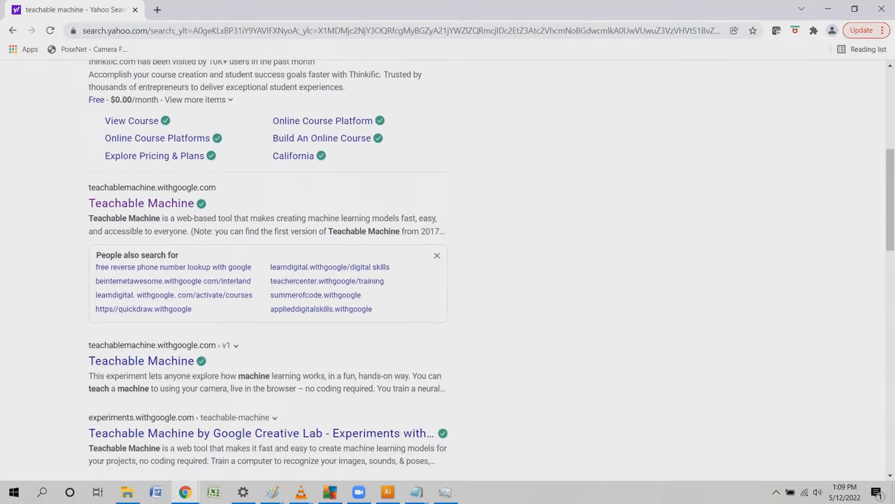
pyautogui.moveTo(141, 203)
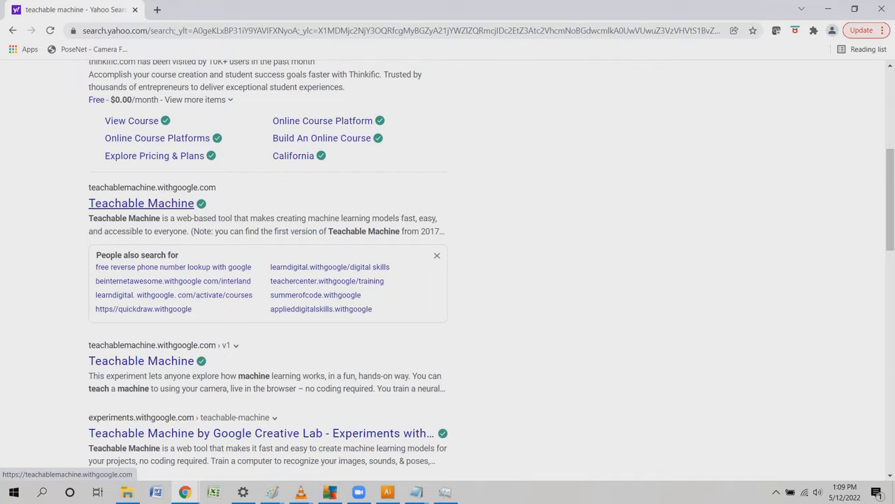
# Open the Teachable Machine site and start a new image project.
pyautogui.click(141, 203)
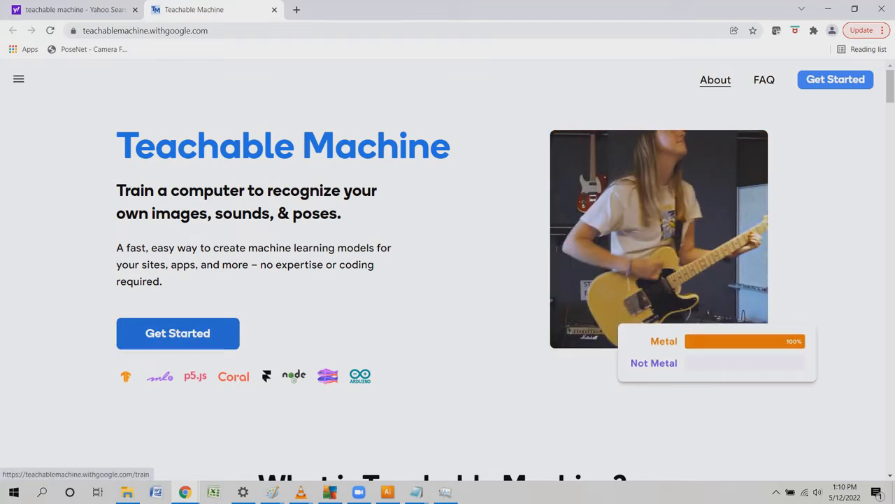
pyautogui.click(177, 333)
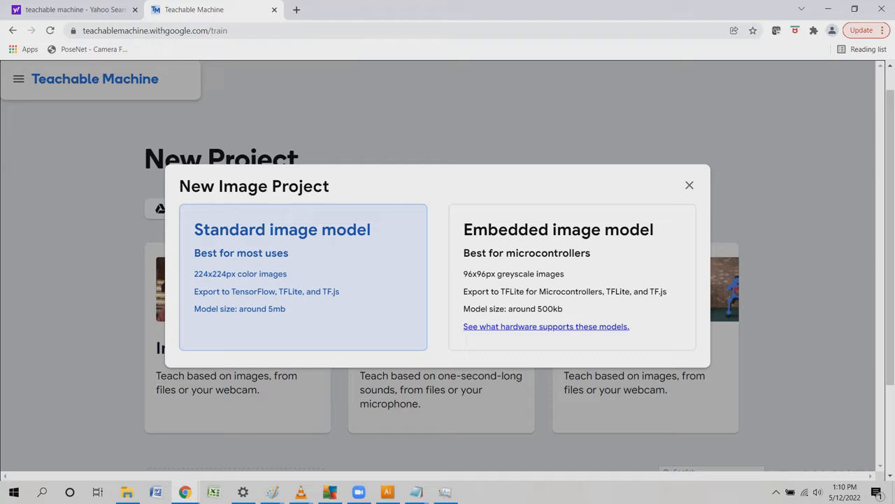
# Create a standard image model project and rename the classes Mr. Kitty and Mr. Chicken.
pyautogui.click(282, 277)
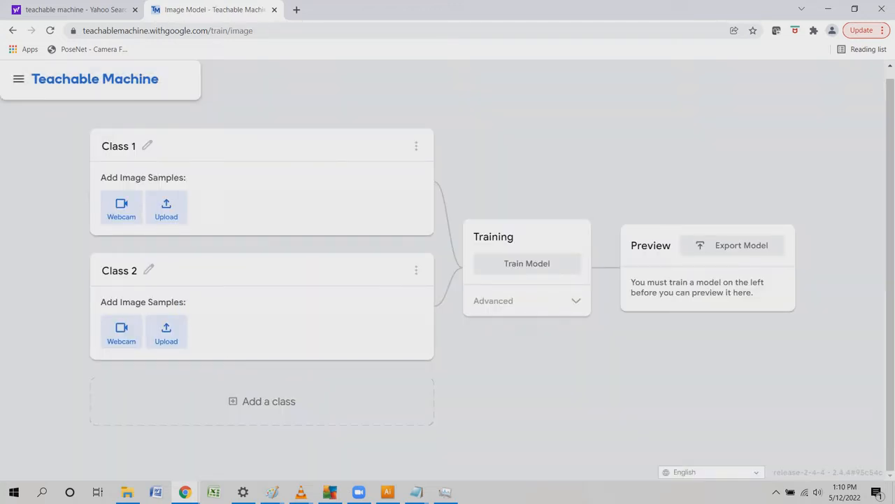
pyautogui.doubleClick(118, 146)
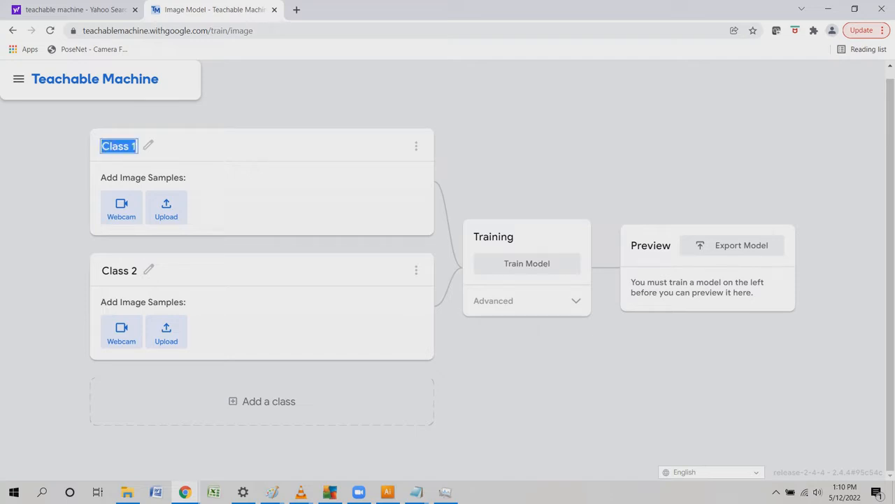
pyautogui.write('Mr')
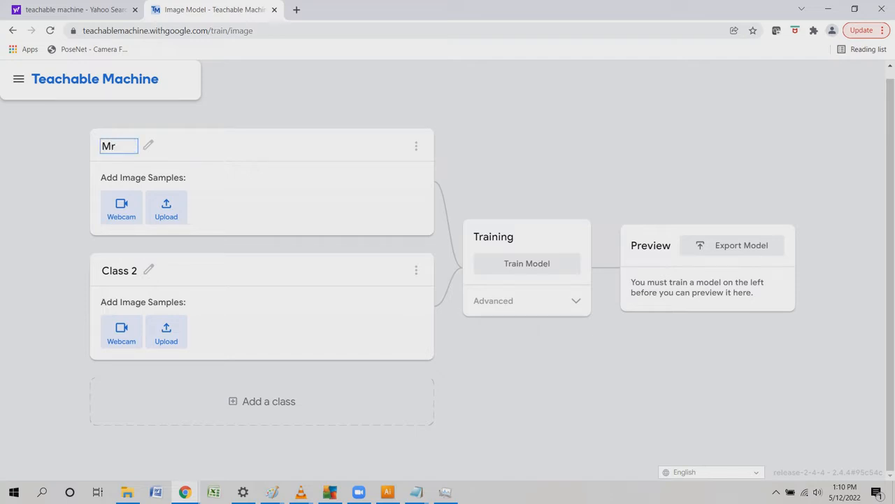
pyautogui.write('. Kitty')
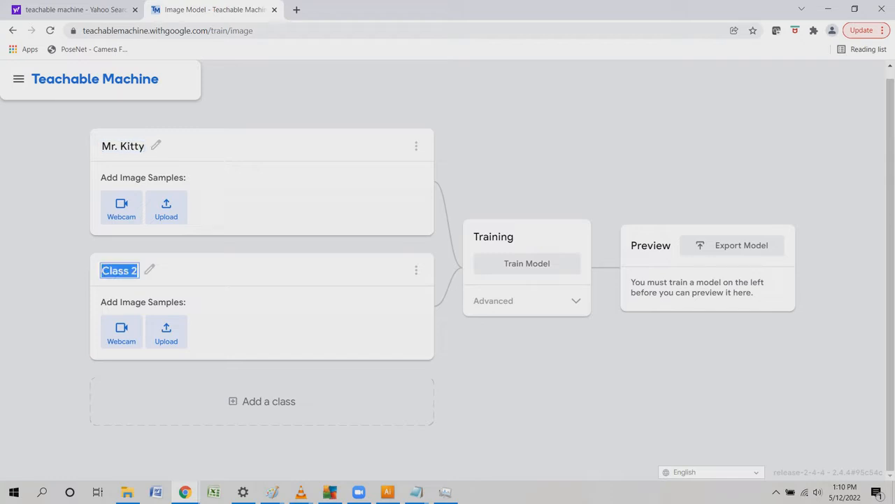
pyautogui.write('Mr')
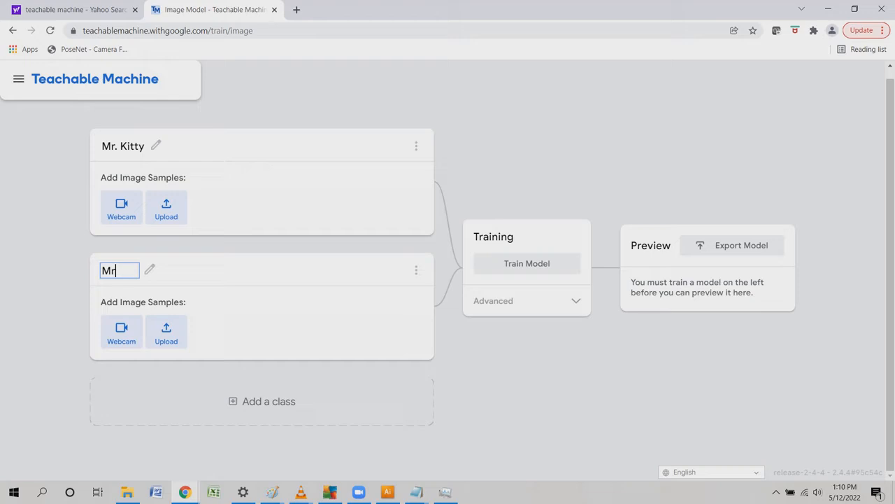
pyautogui.write('/')
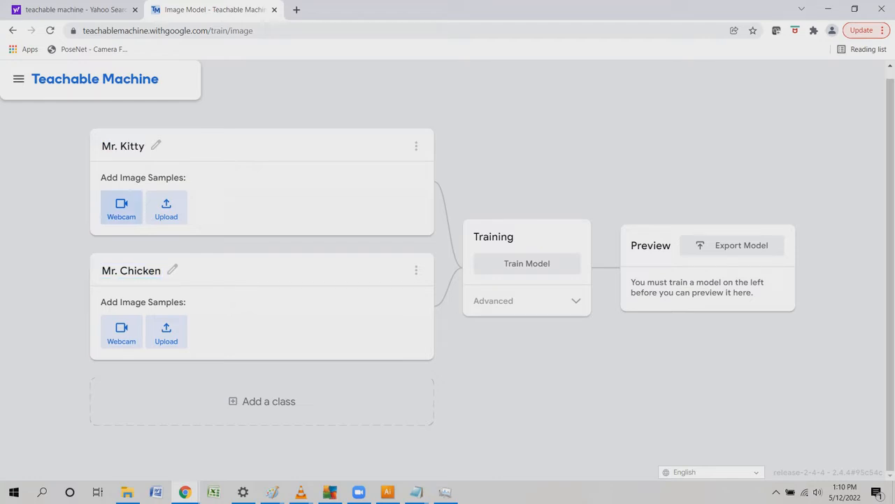
# Record 109 webcam images of the toy cat into the Mr. Kitty class.
pyautogui.click(121, 207)
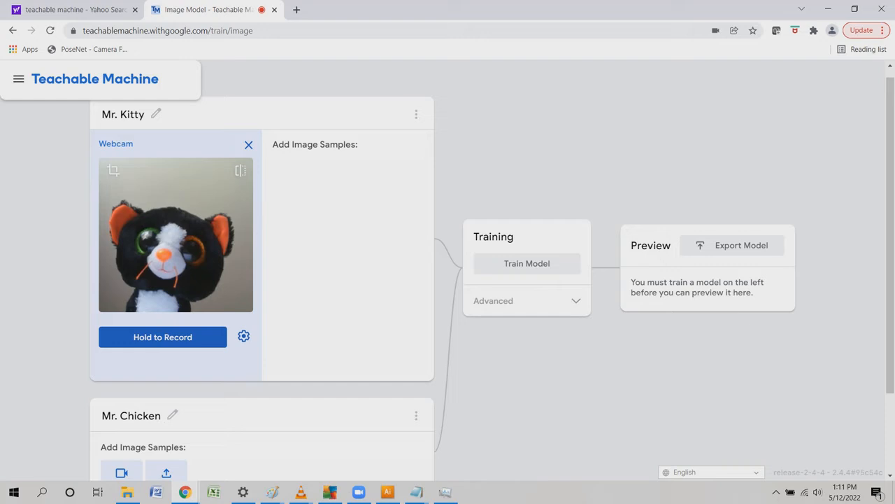
pyautogui.click(162, 337)
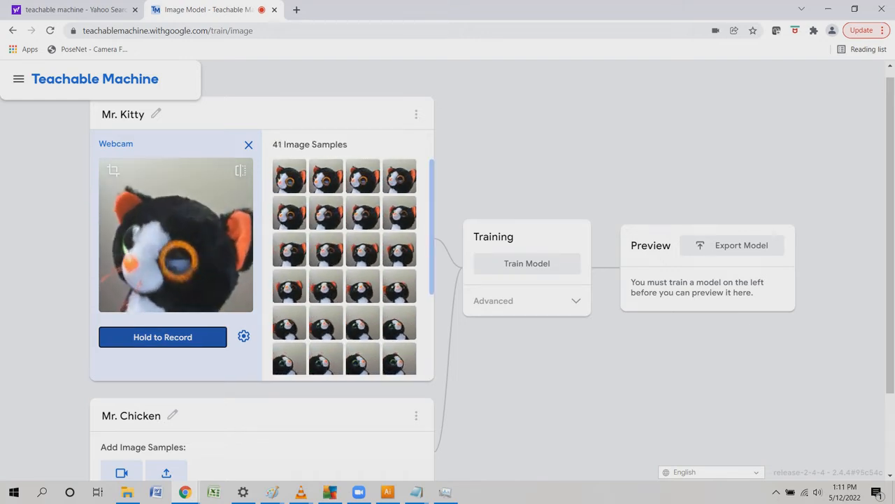
pyautogui.click(162, 337)
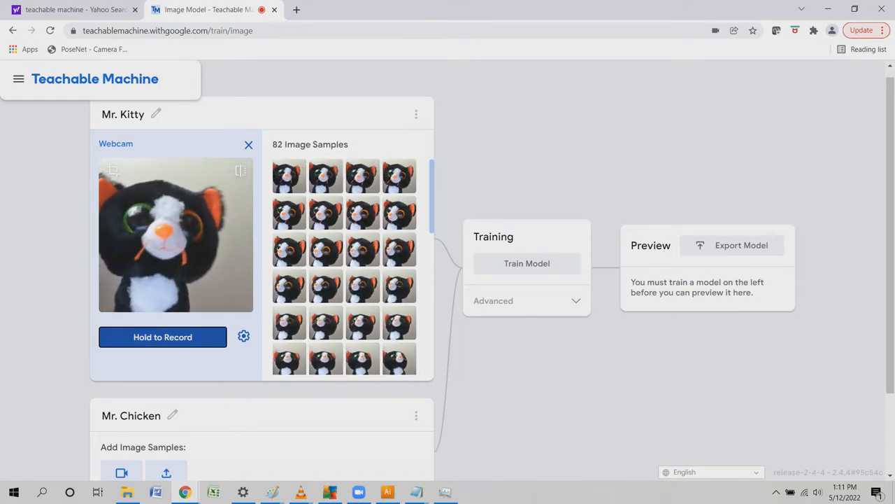
pyautogui.click(162, 336)
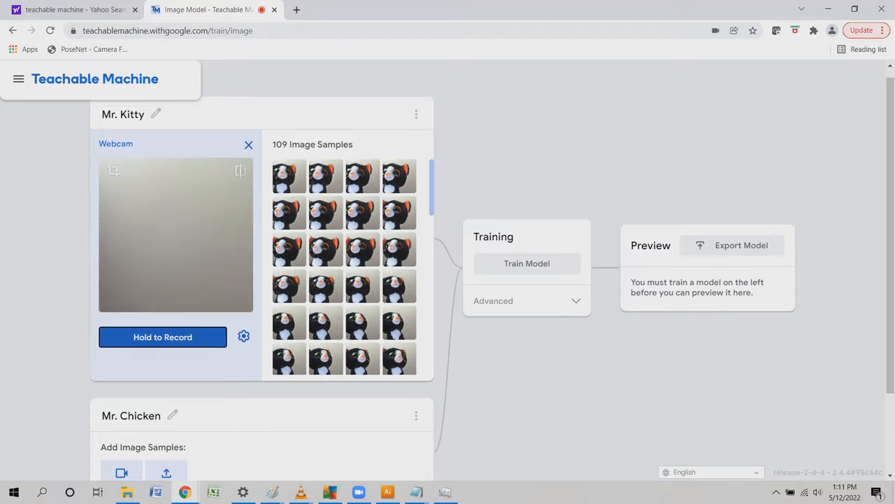
pyautogui.scroll(-3)
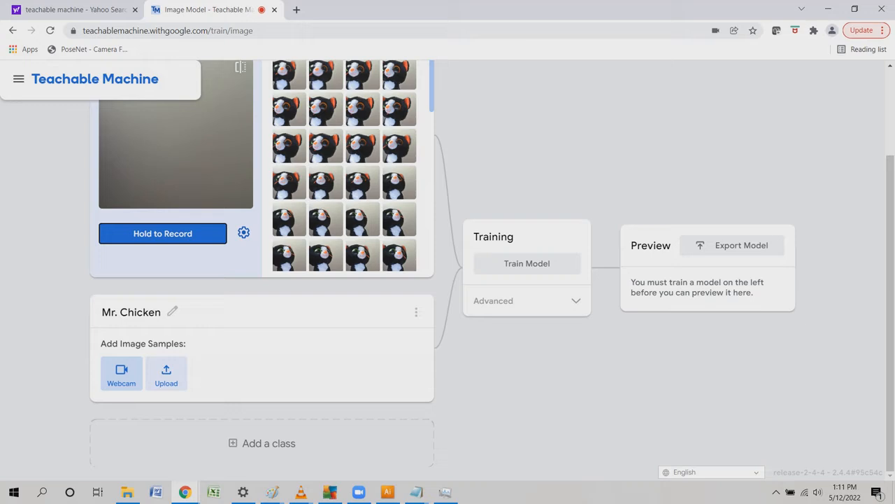
# Record 109 webcam images of the toy chicken into the Mr. Chicken class.
pyautogui.scroll(3)
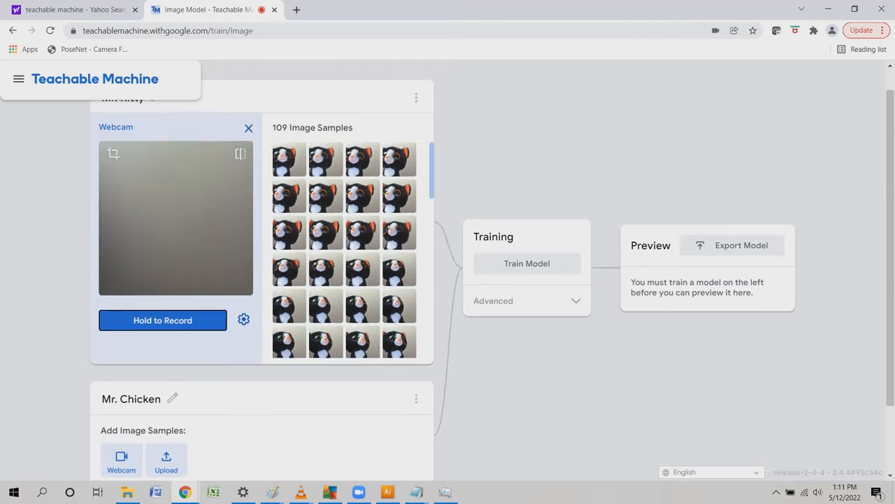
pyautogui.scroll(-3)
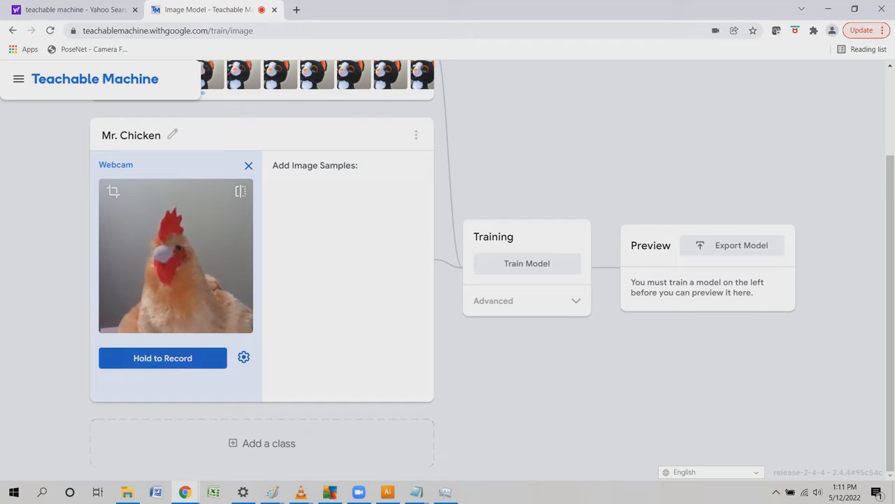
pyautogui.click(162, 358)
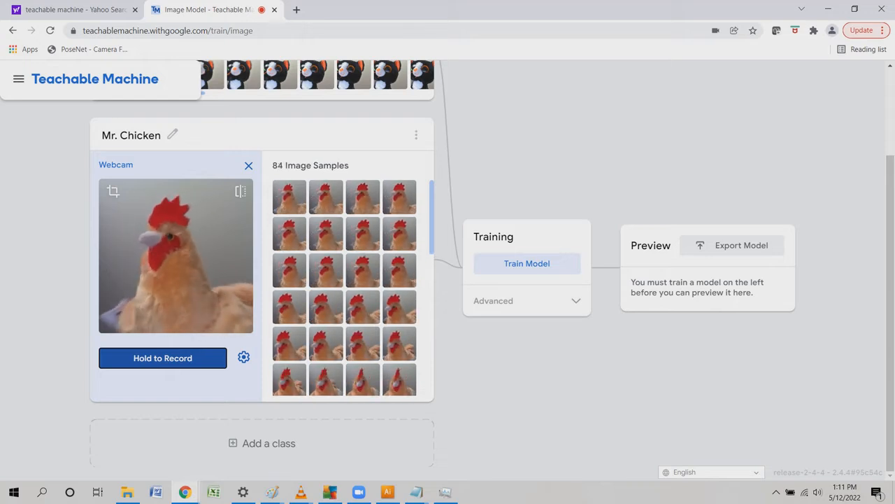
pyautogui.click(162, 357)
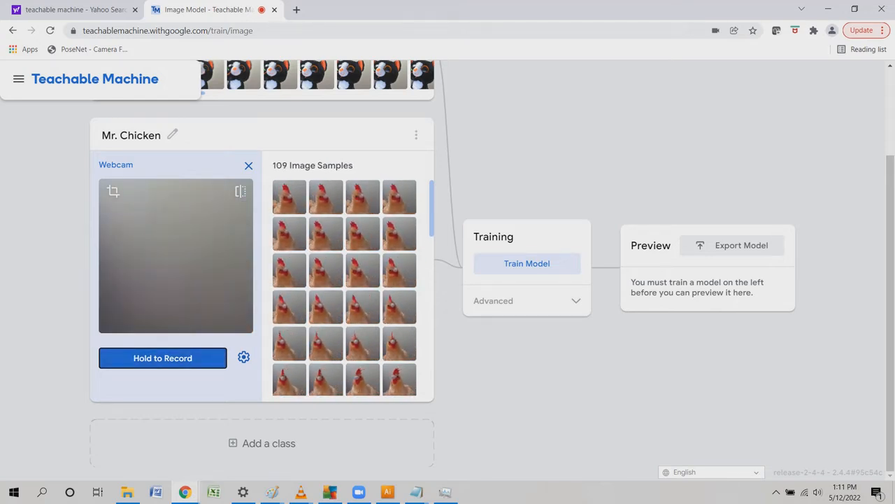
pyautogui.scroll(3)
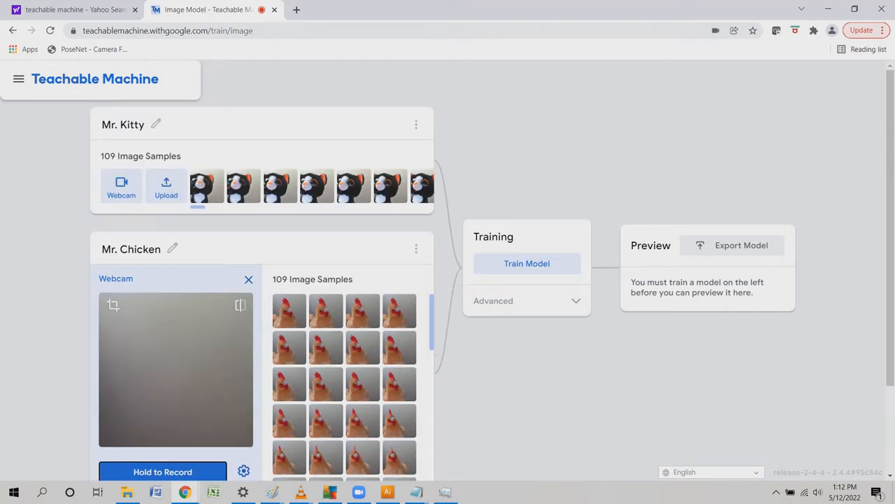
pyautogui.scroll(-3)
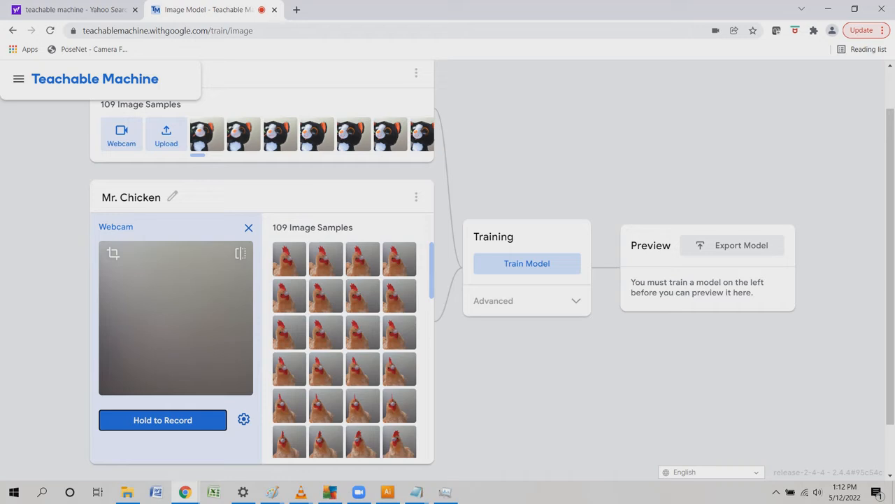
# Train the model and view live webcam predictions, showing Mr. Chicken at about 94%.
pyautogui.click(527, 263)
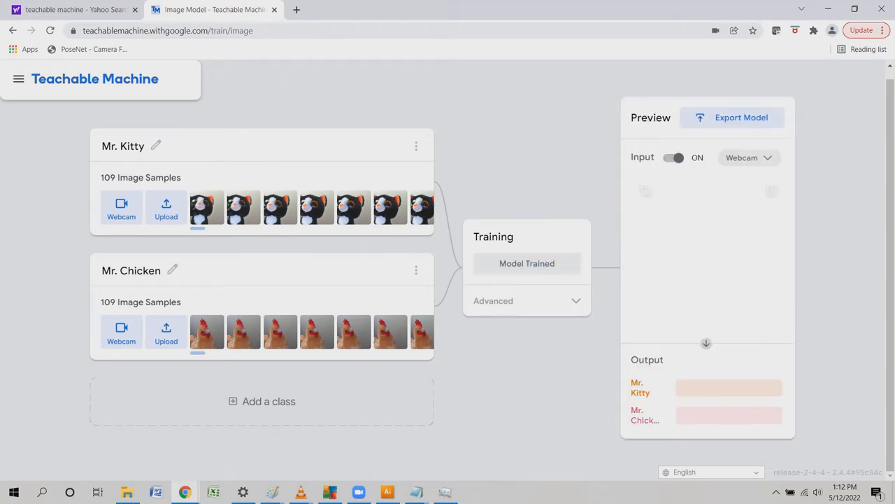
pyautogui.click(673, 157)
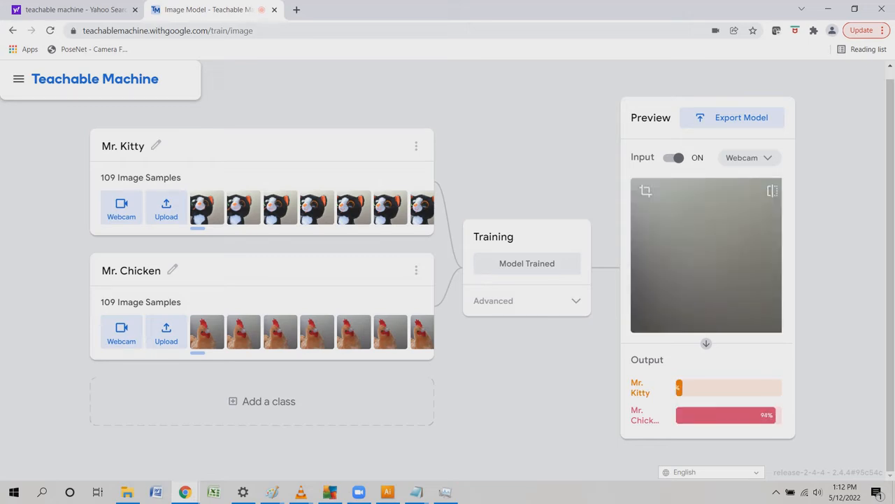